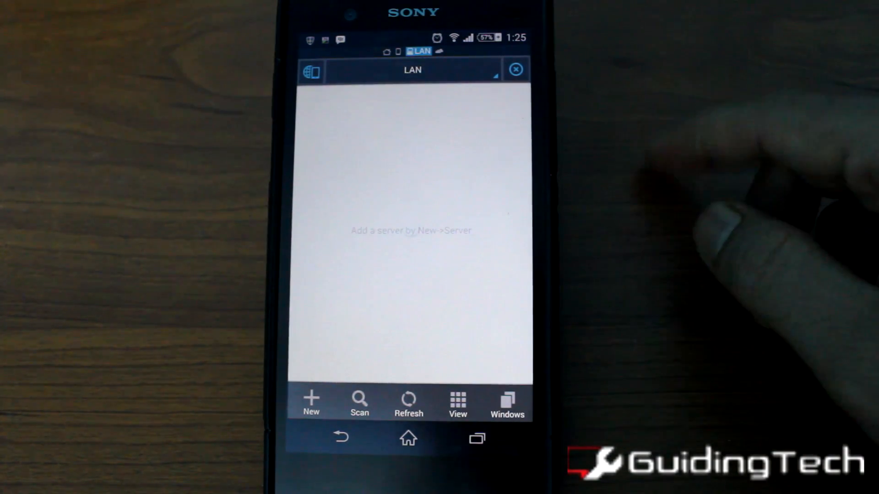
- Begin a New entry from the bottom toolbar of the empty LAN screen
click(312, 406)
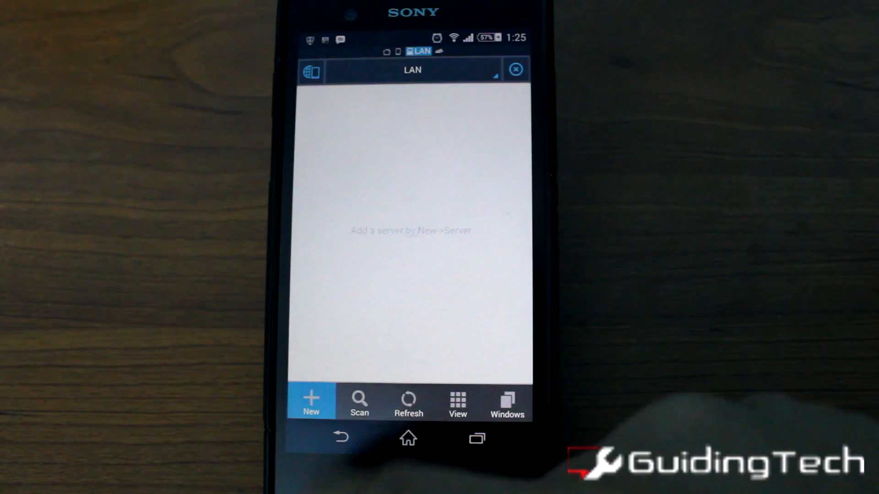
- Add a Server with domain 'my pc' at 192.168.0.100 and confirm it
click(311, 404)
text(192.168.0)
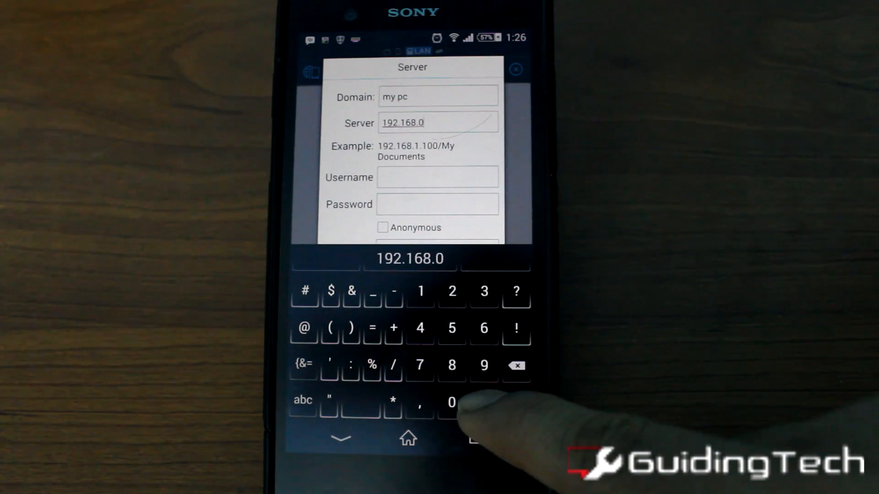
click(449, 402)
text(.100)
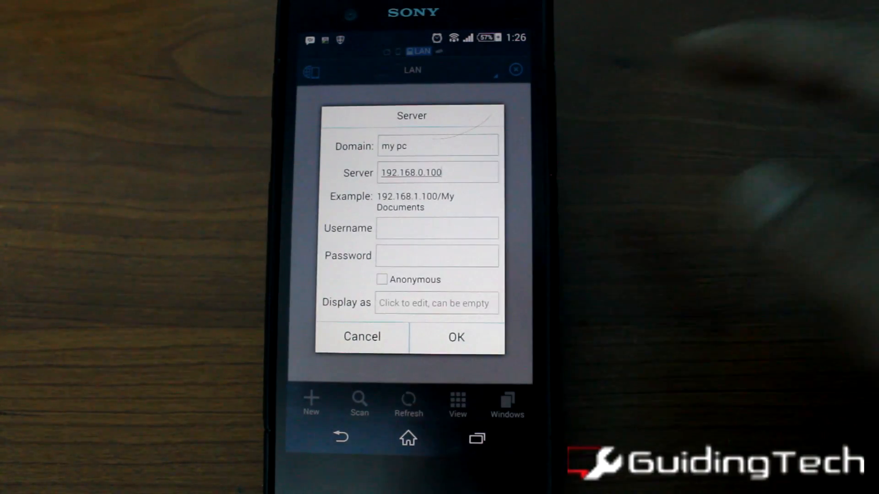
click(381, 280)
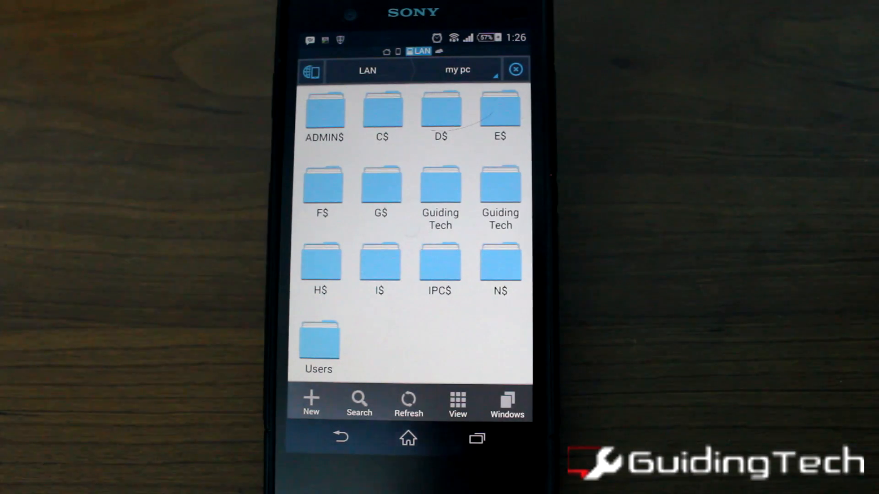
- Enter the Guiding Tech shared folder from the my pc share list
click(500, 185)
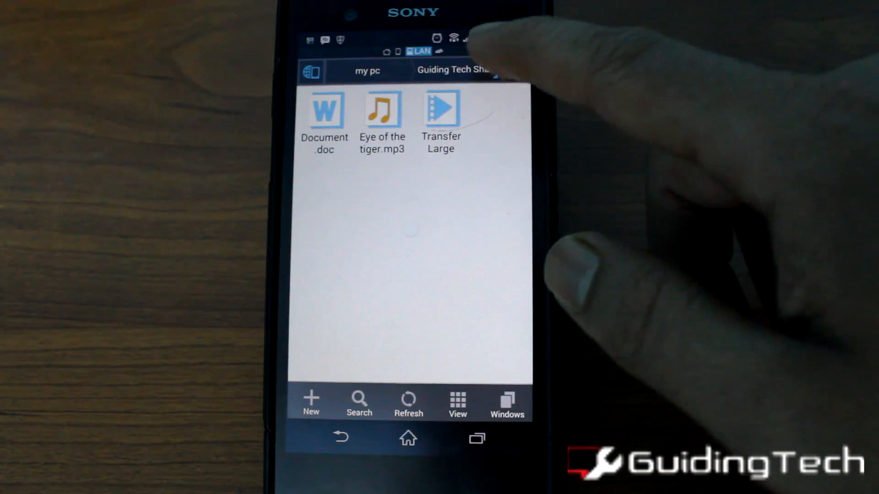
- Play the Transfer Large video file from the shared Guiding Tech folder
click(382, 108)
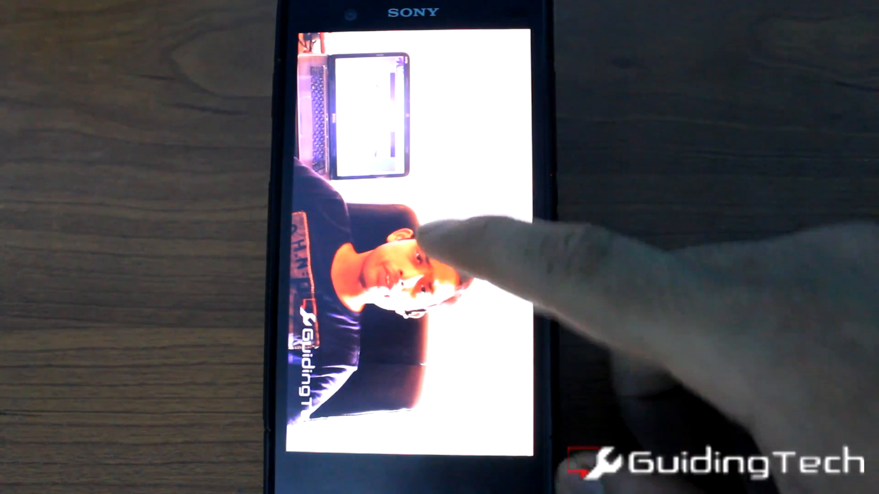
- Show the player's control overlay over the streaming Transfer Large video
click(406, 270)
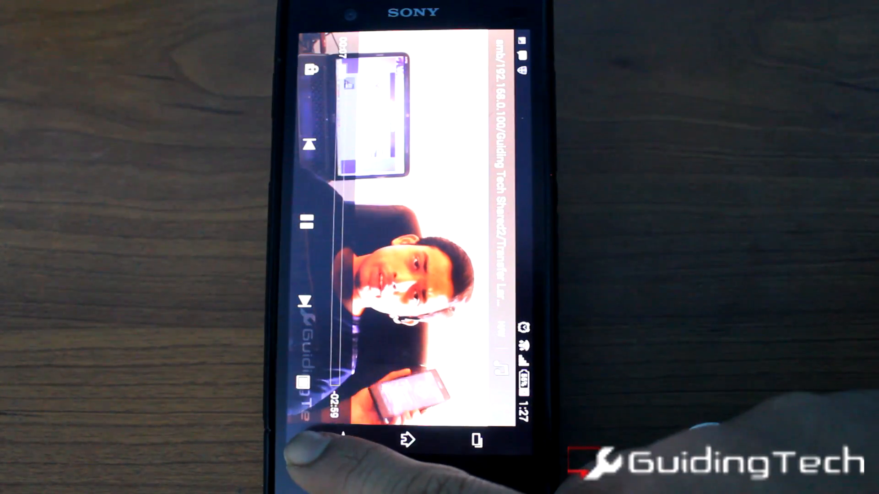